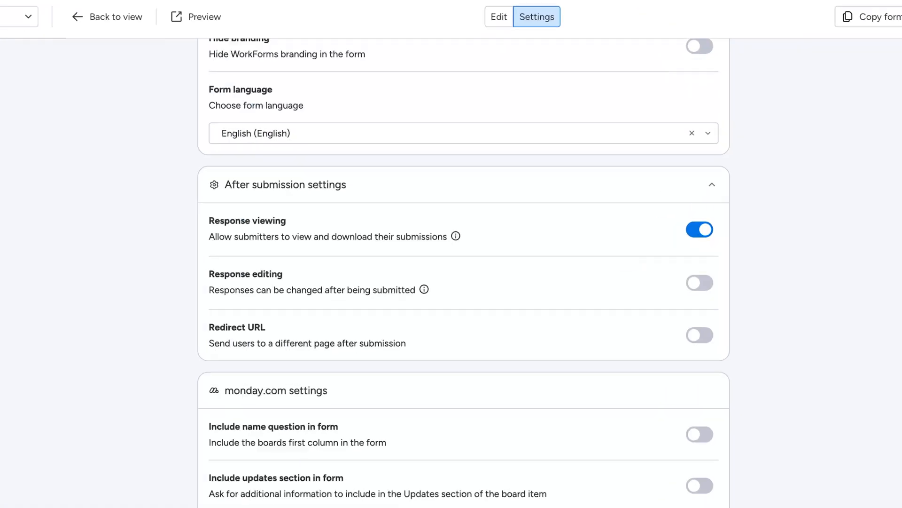
Step: Search automation templates for 'workforms' to show the installed WorkForms Automations app
left_click(700, 283)
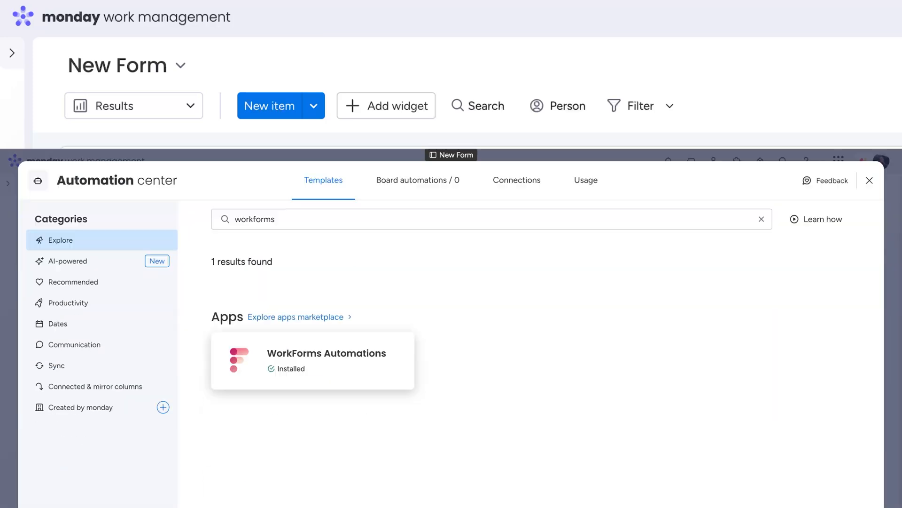
Step: Submit the IT Equipment Request Form with a computer mouse as the requested item
left_click(313, 360)
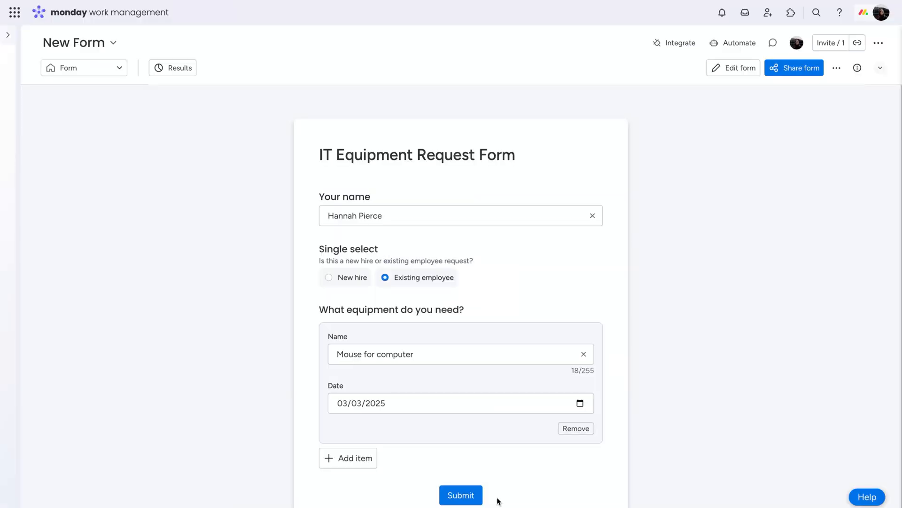
left_click(461, 495)
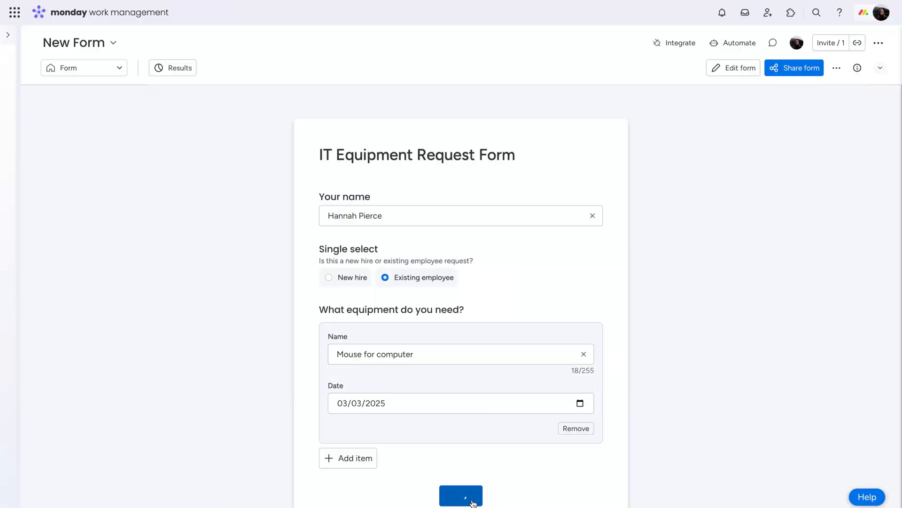
left_click(461, 495)
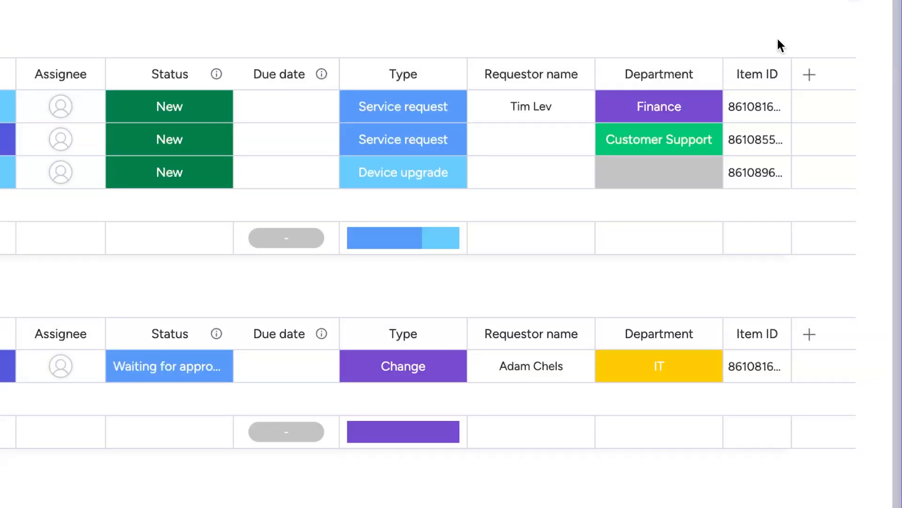
Step: From the Item ID column's menu, choose Settings > Customize Item ID column
left_click(772, 74)
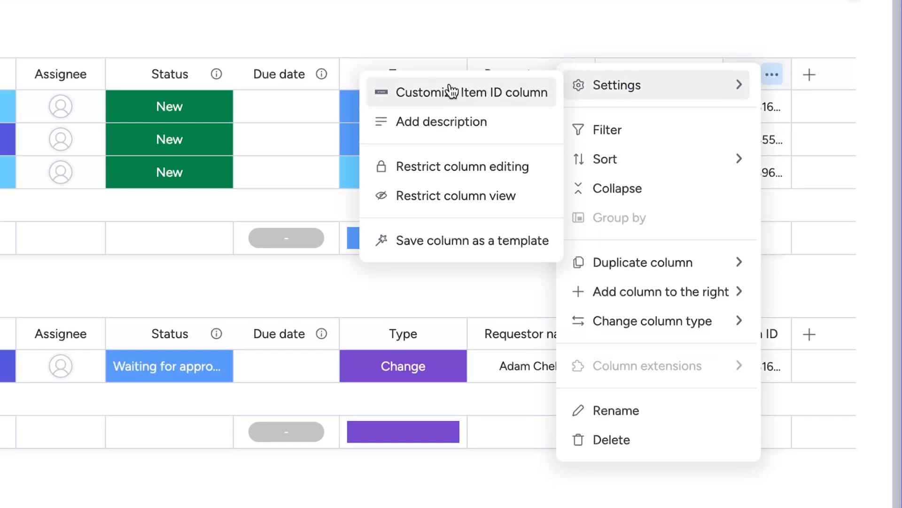
left_click(471, 92)
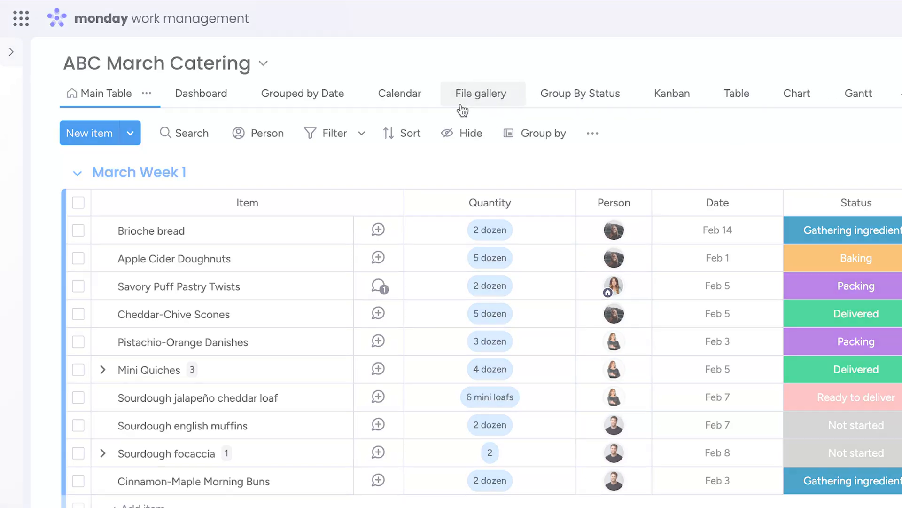
Step: Show the ABC March Catering board's File gallery view
left_click(481, 93)
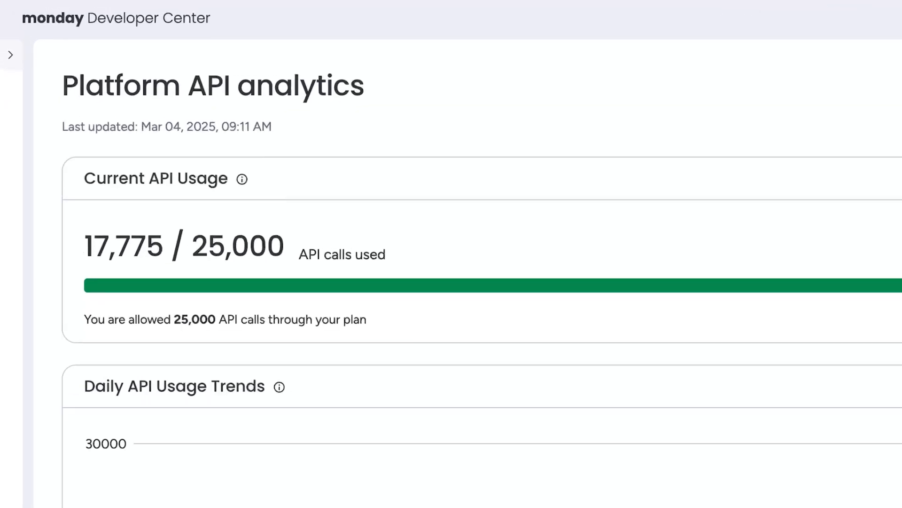
Step: Scroll the Platform API analytics page to the daily trends and top user and app charts
scroll("down", 3)
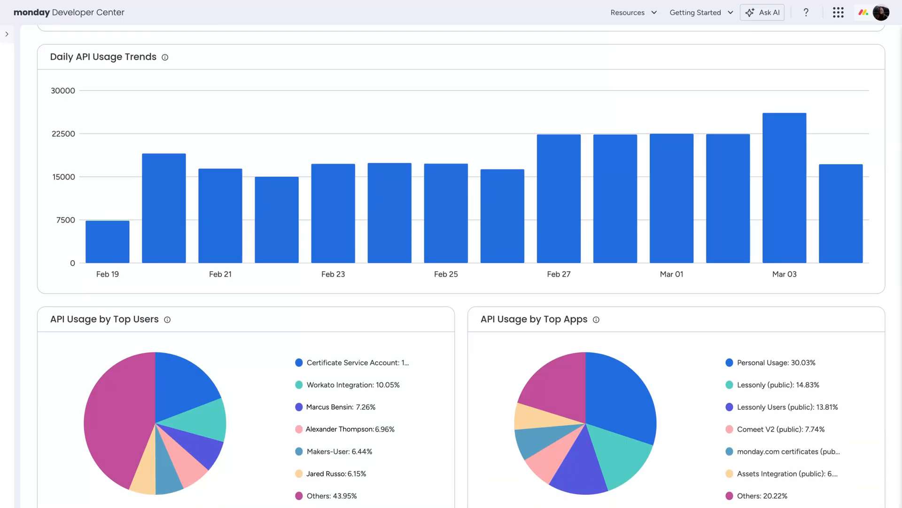